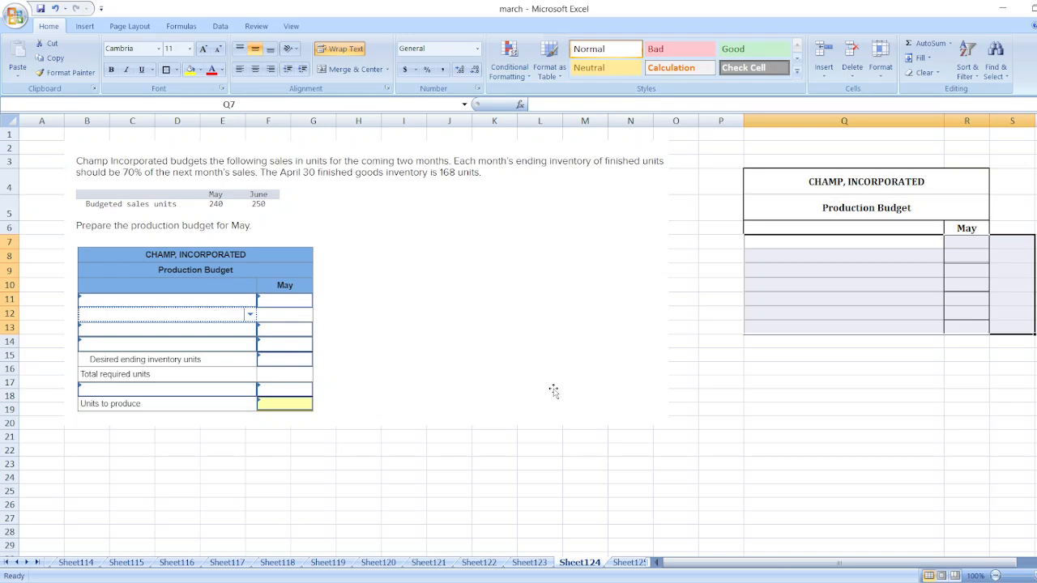
{"action": "mouse_move", "coordinate": [137, 267]}
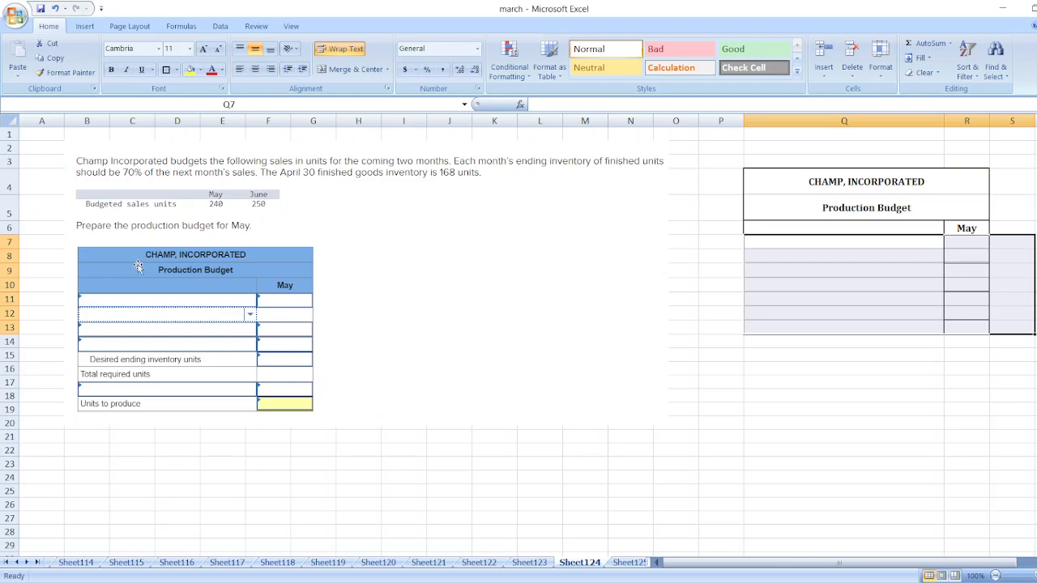
{"action": "mouse_move", "coordinate": [479, 246]}
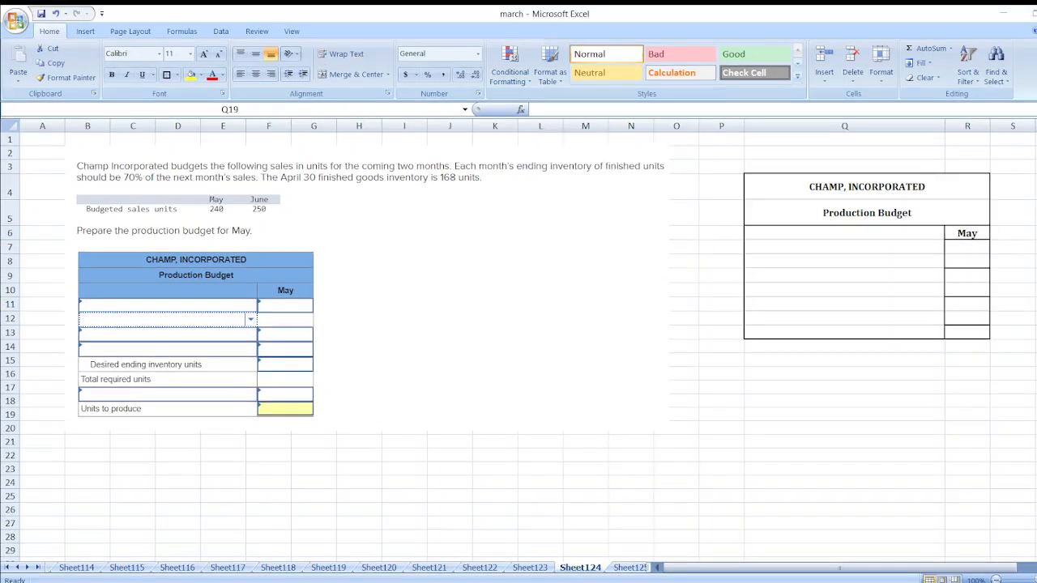
Remove the grey fill from the blank production budget rows and select Q19.
{"action": "left_click", "coordinate": [844, 414]}
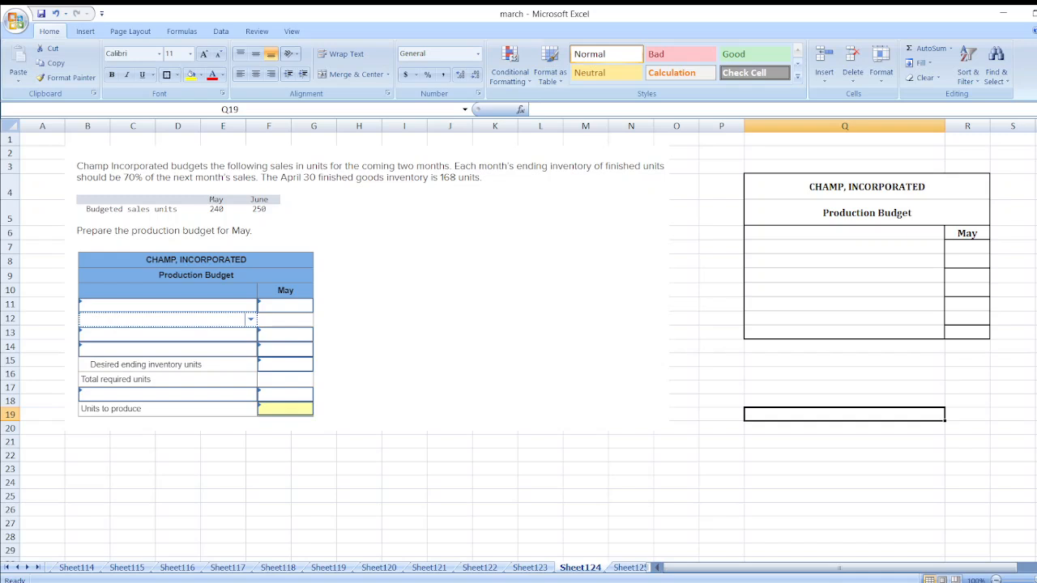
{"action": "mouse_move", "coordinate": [798, 269]}
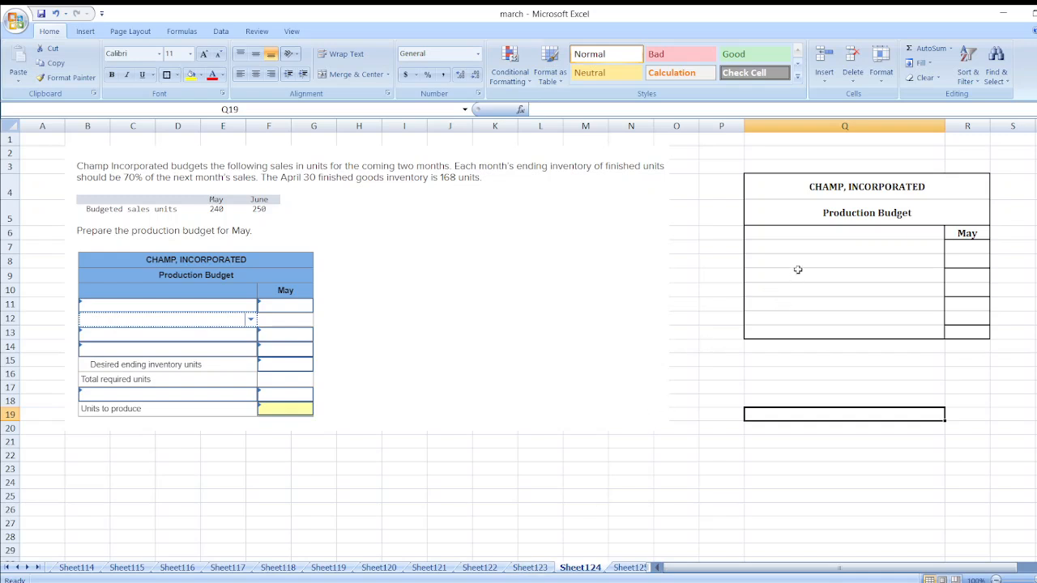
Add the Next Period Budgeted Sales Units row with 250.
{"action": "type", "text": "Next Period"}
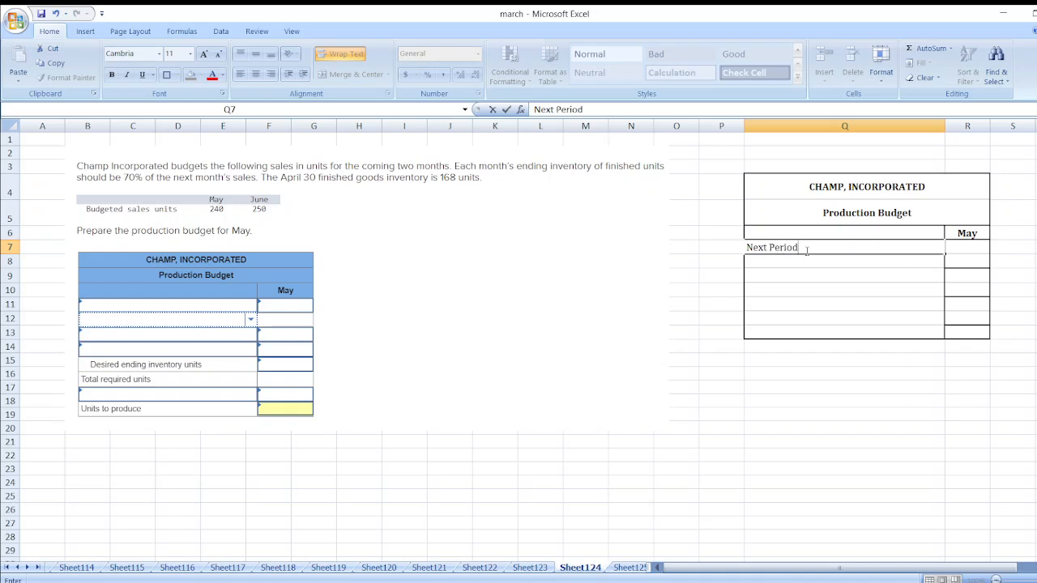
{"action": "type", "text": "Bu"}
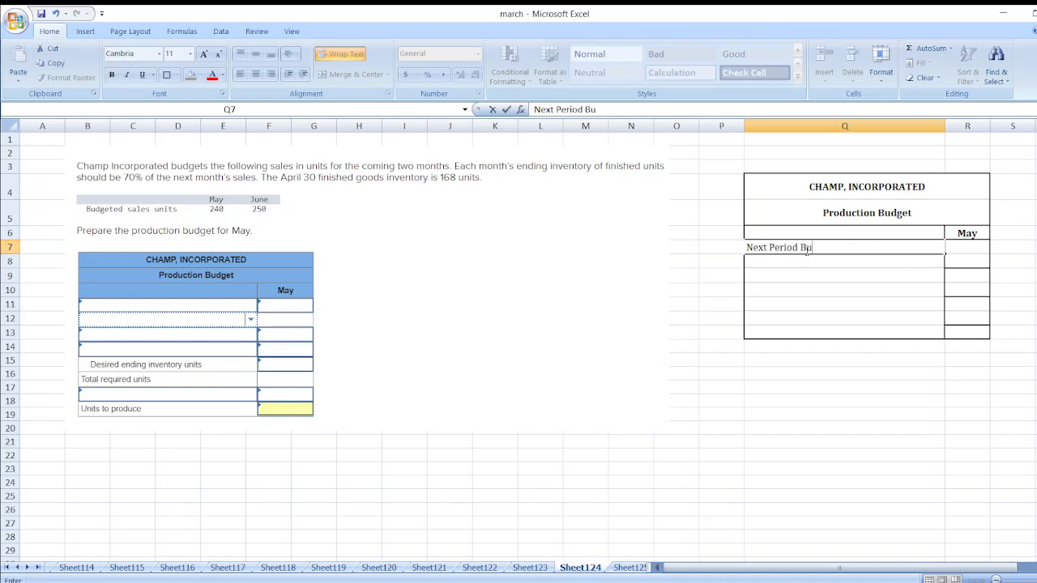
{"action": "type", "text": "dgeted Sal"}
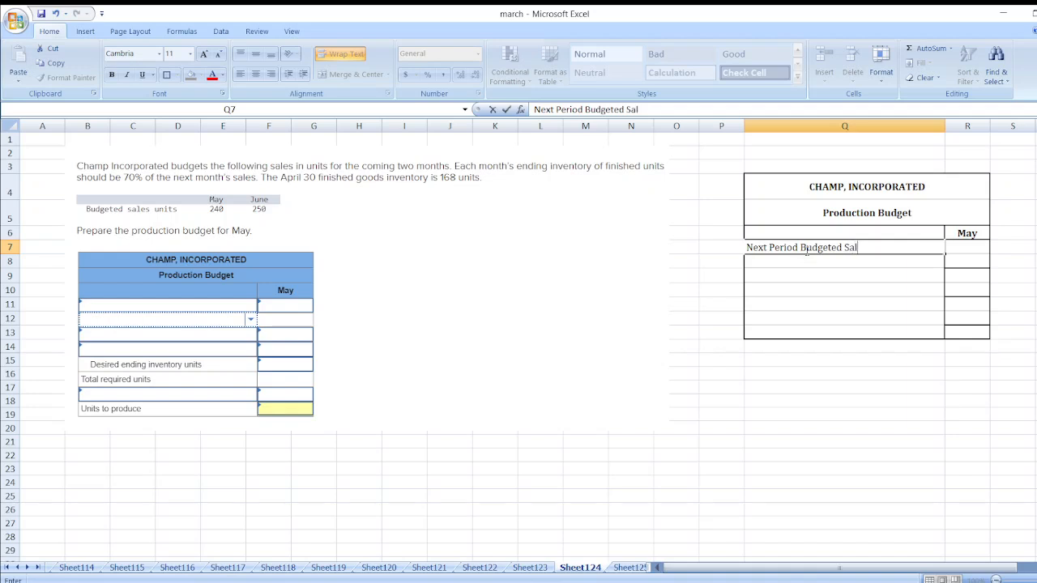
{"action": "type", "text": "es Units"}
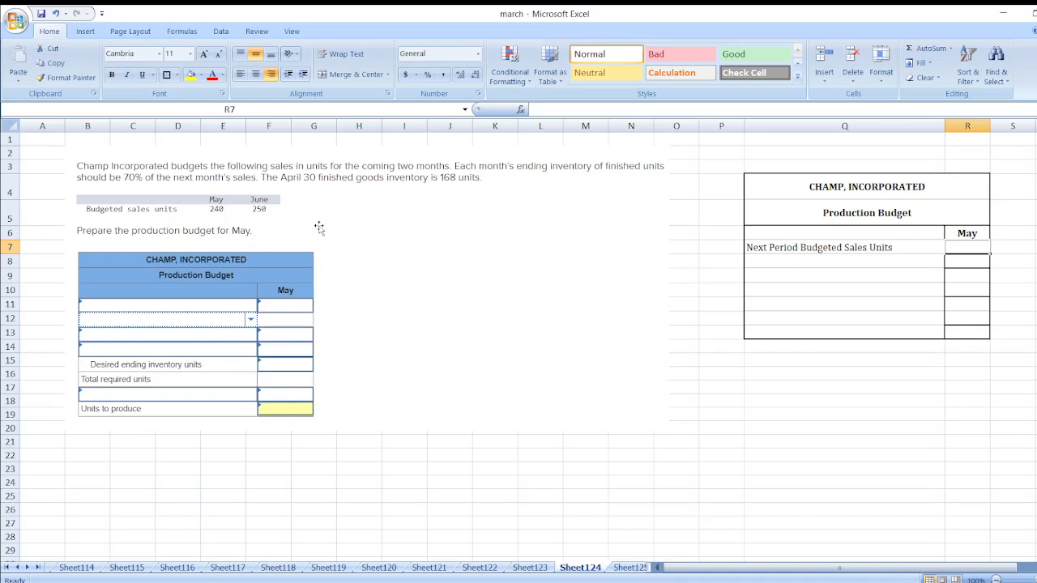
{"action": "type", "text": "250"}
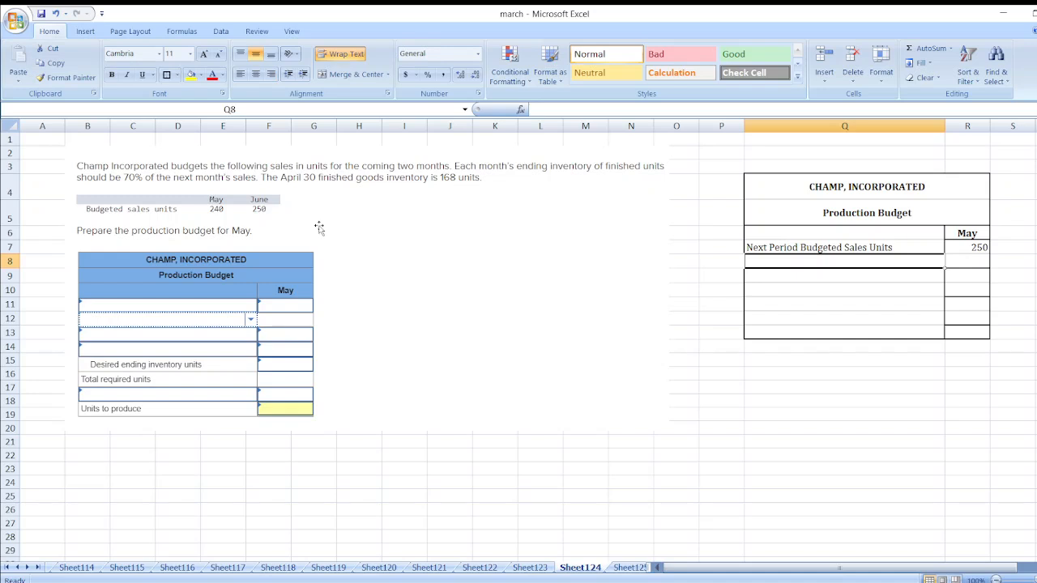
Add the Ratio of Inventory to Future Sales row at 70%.
{"action": "type", "text": "Ratio of"}
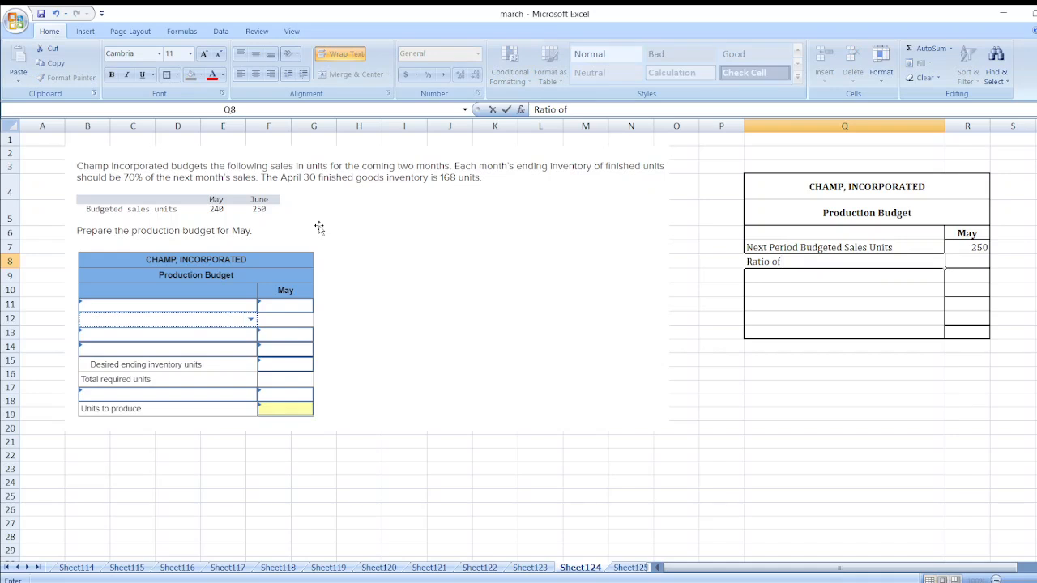
{"action": "type", "text": "Inventory to"}
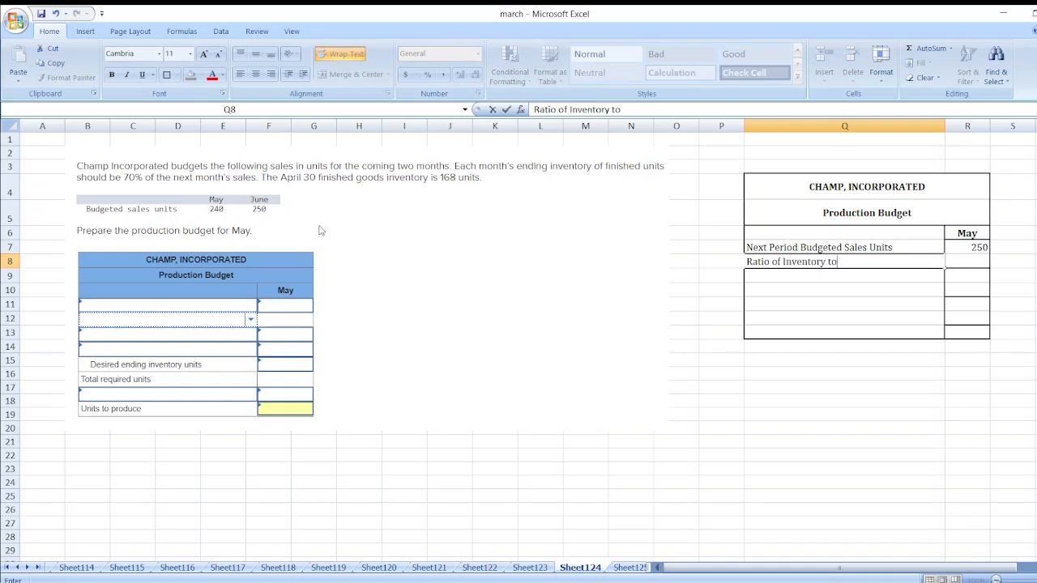
{"action": "type", "text": "Future Sales"}
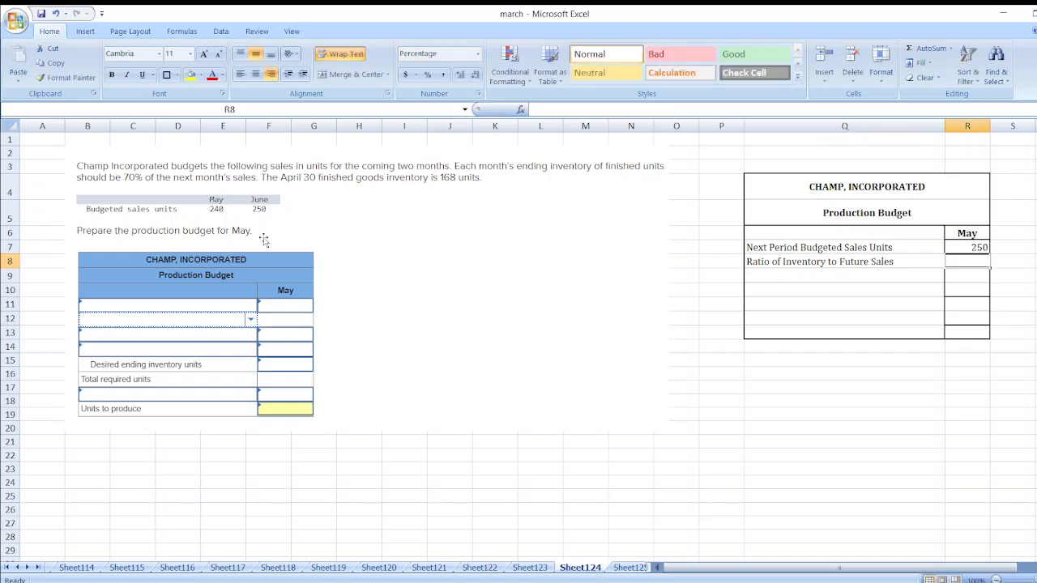
{"action": "mouse_move", "coordinate": [386, 284]}
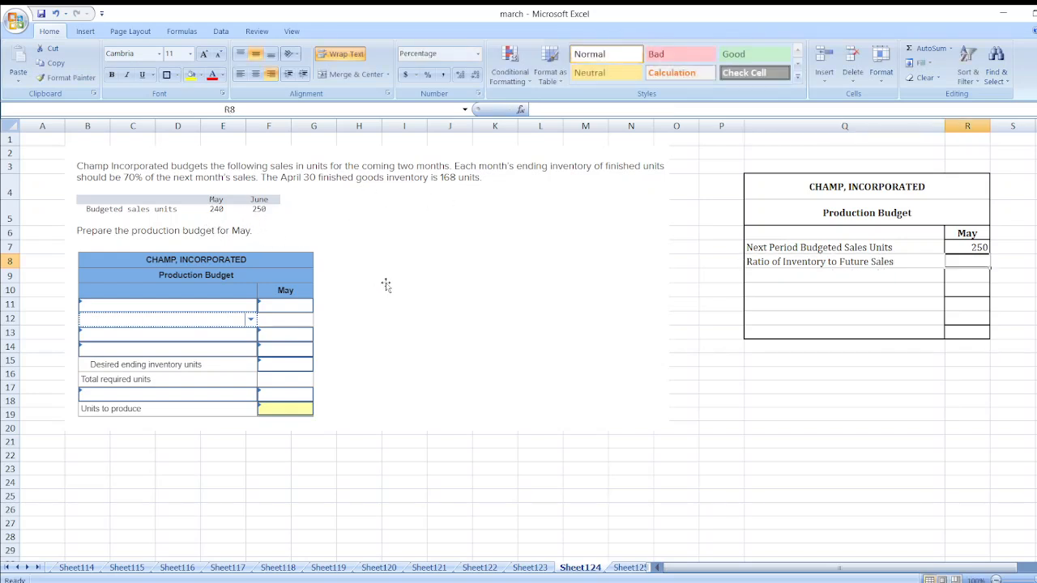
{"action": "type", "text": "70%"}
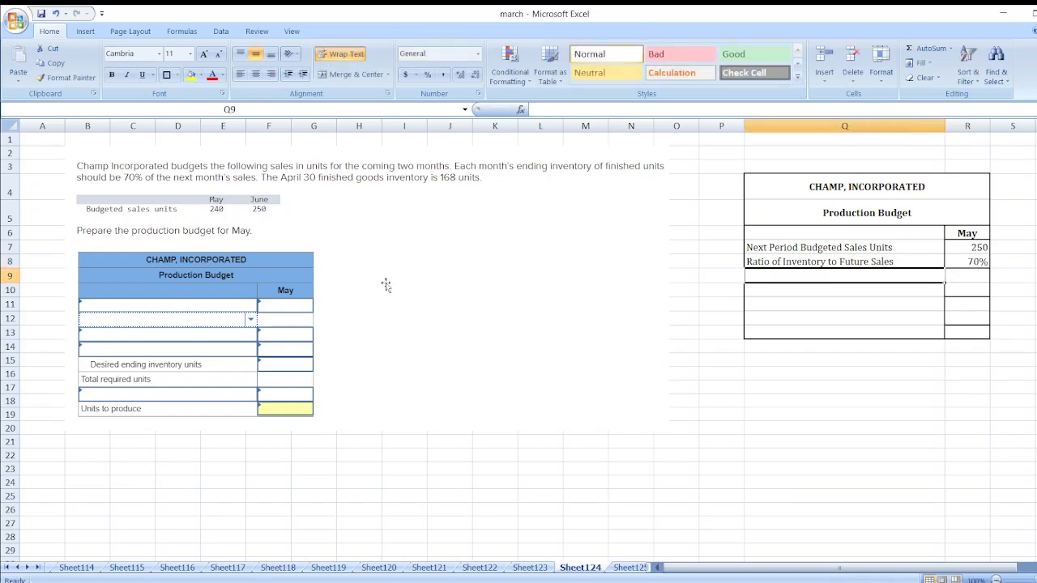
Enter Desired Ending Inventory Units (175) and Budgeted Sales Units (240) rows.
{"action": "type", "text": "Desired Ending I"}
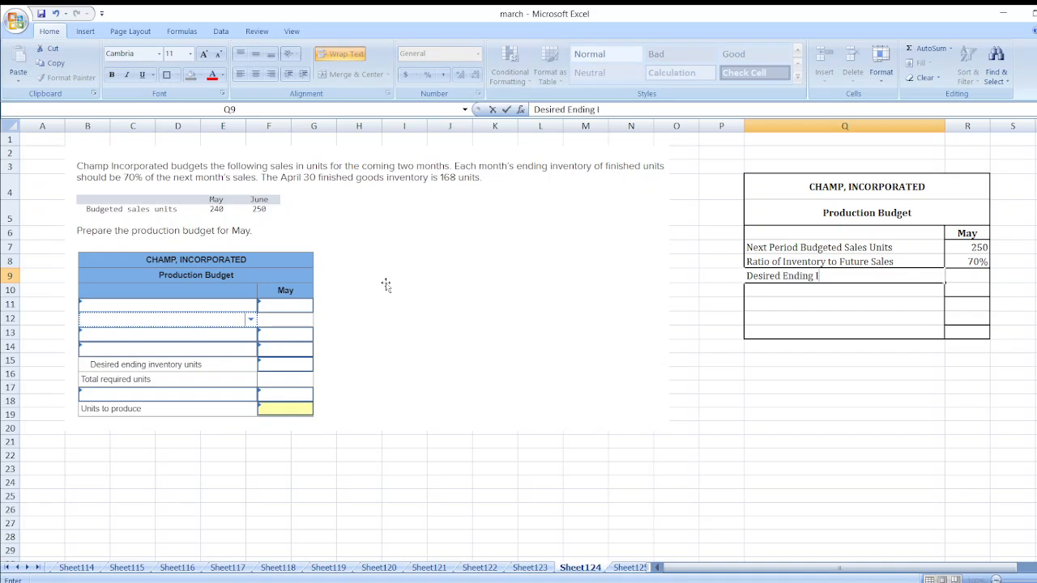
{"action": "type", "text": "nventory Units"}
{"action": "left_click", "coordinate": [967, 276]}
{"action": "type", "text": "175"}
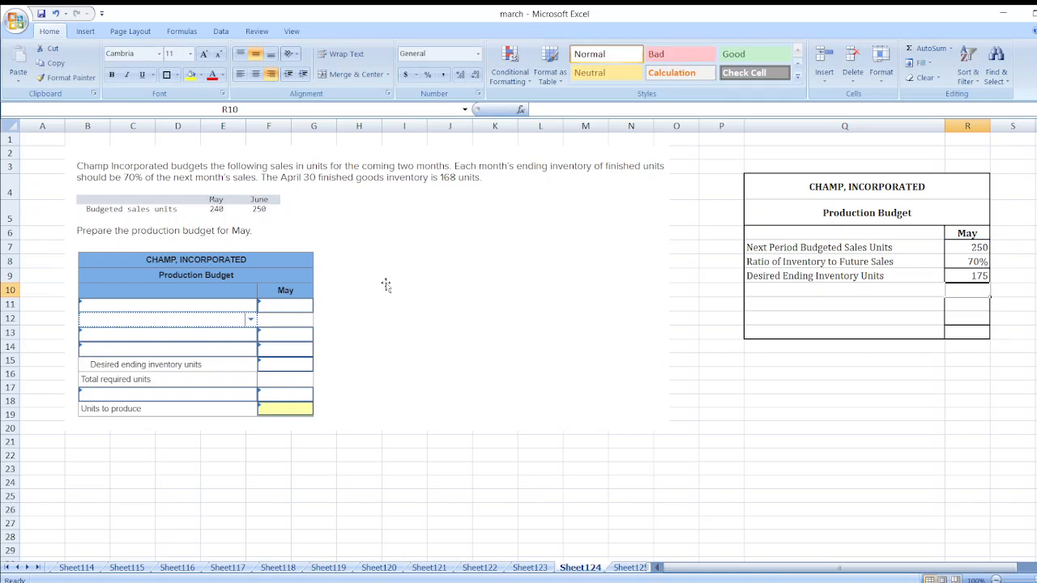
{"action": "mouse_move", "coordinate": [701, 336]}
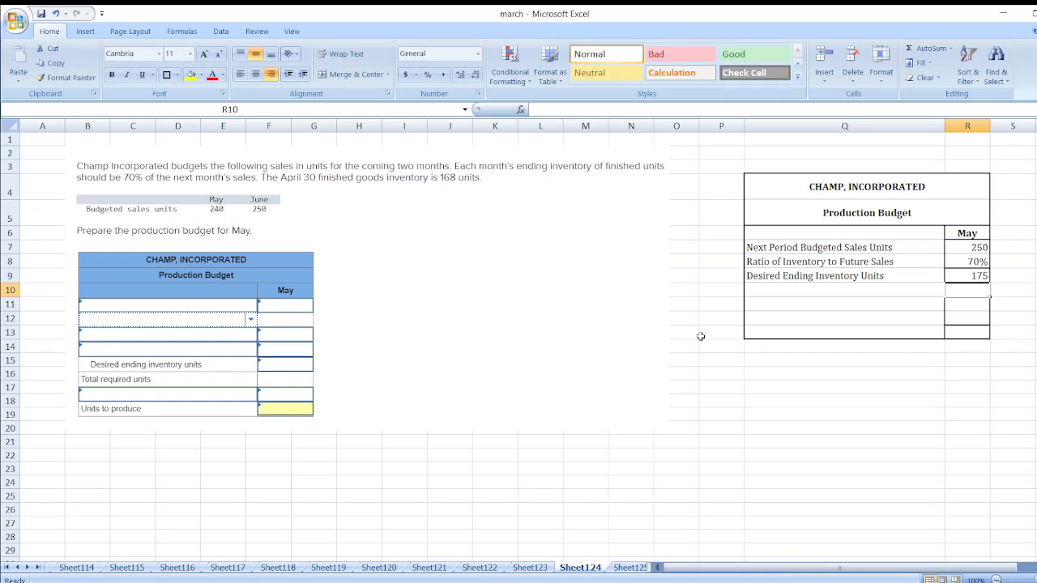
{"action": "type", "text": "Budgeted Sales Units"}
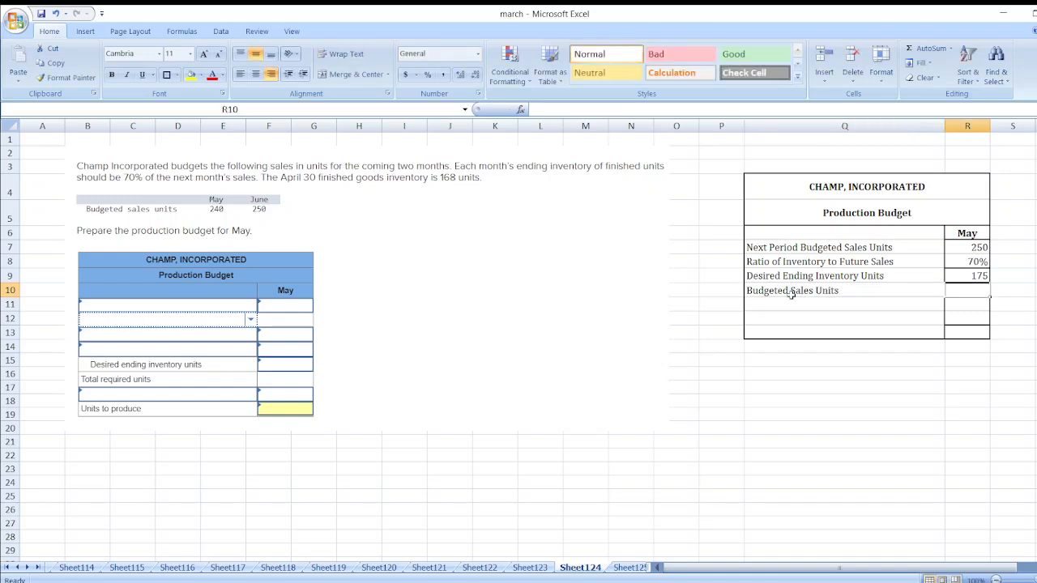
{"action": "type", "text": "240"}
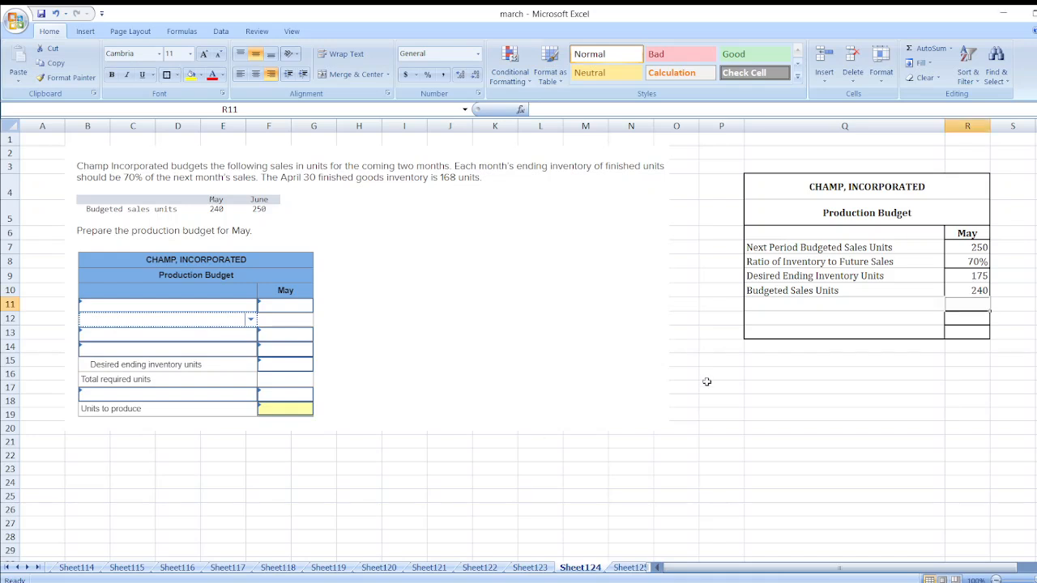
Add Total Required Units with a sum formula (415) and a Less: Beginning Inventory Units label.
{"action": "left_click", "coordinate": [844, 304]}
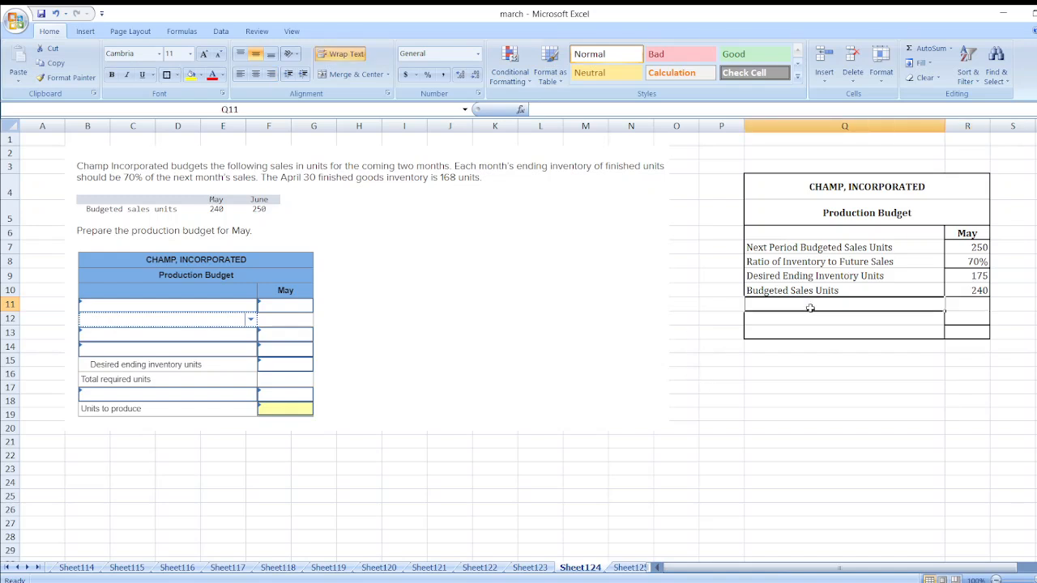
{"action": "type", "text": "Total Required Unit"}
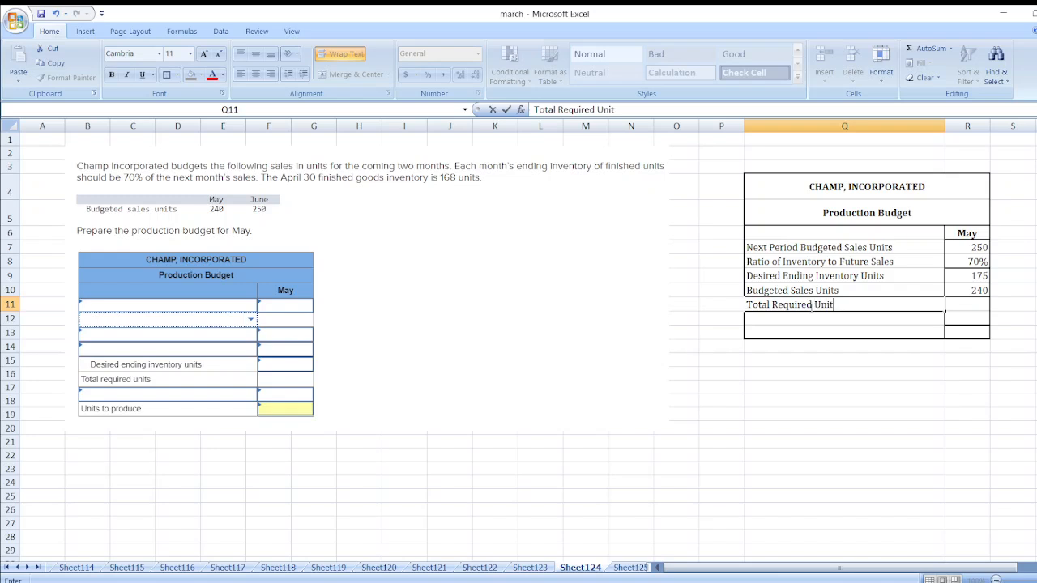
{"action": "type", "text": "=R10"}
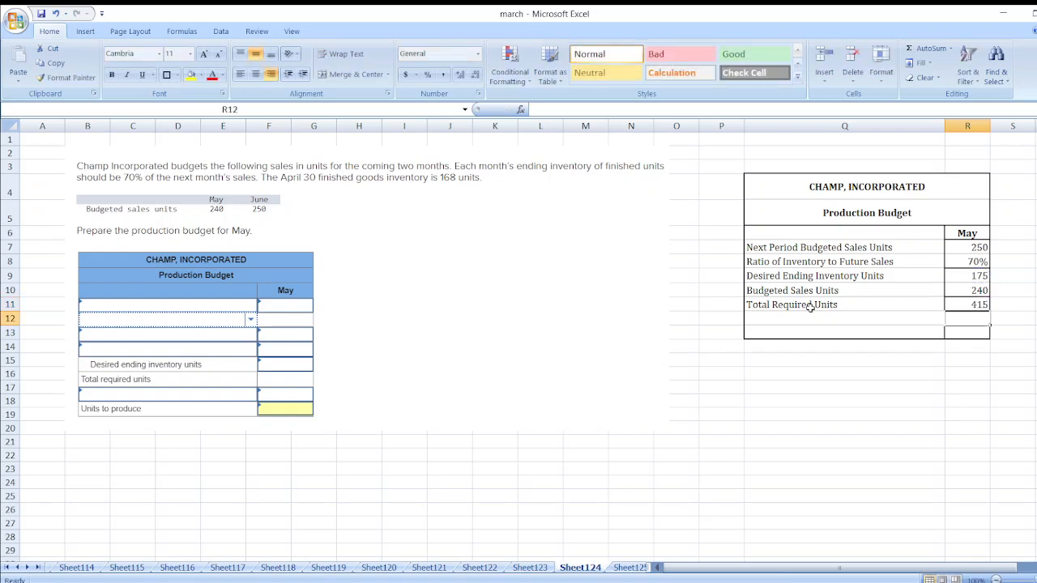
{"action": "left_click", "coordinate": [844, 317]}
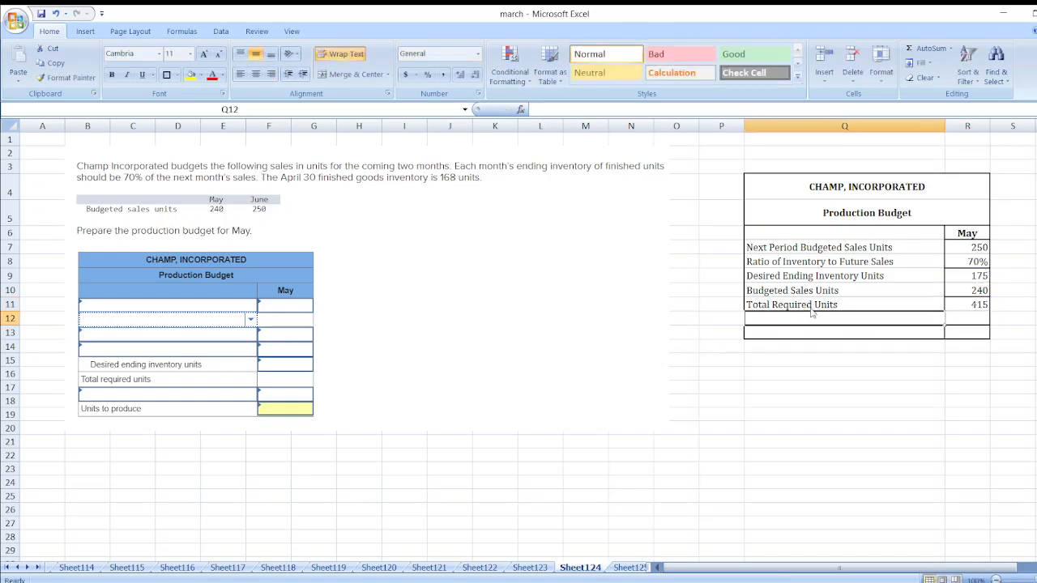
{"action": "type", "text": "Less: Beginning Inventory Units"}
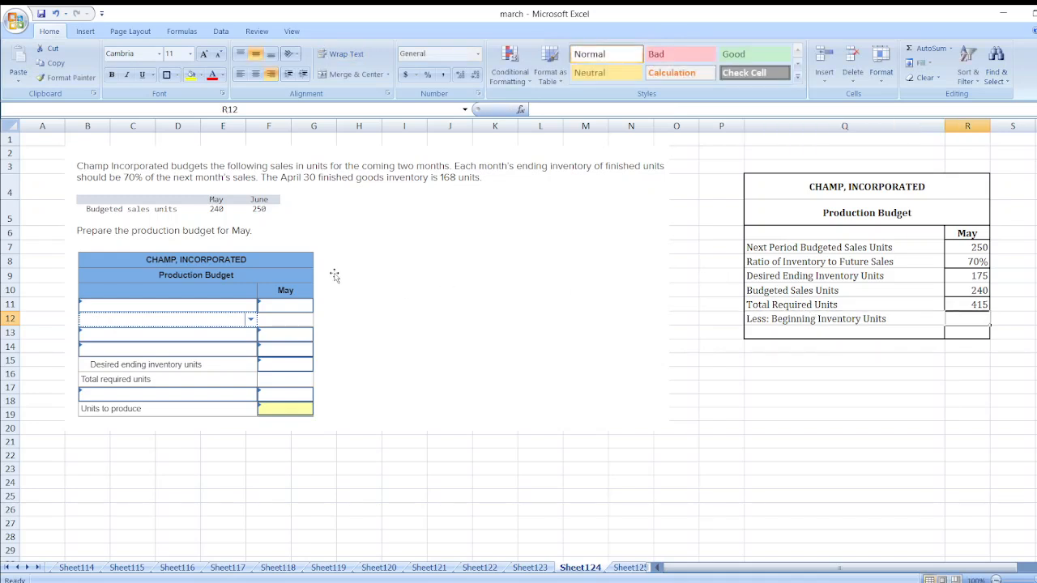
{"action": "mouse_move", "coordinate": [468, 196]}
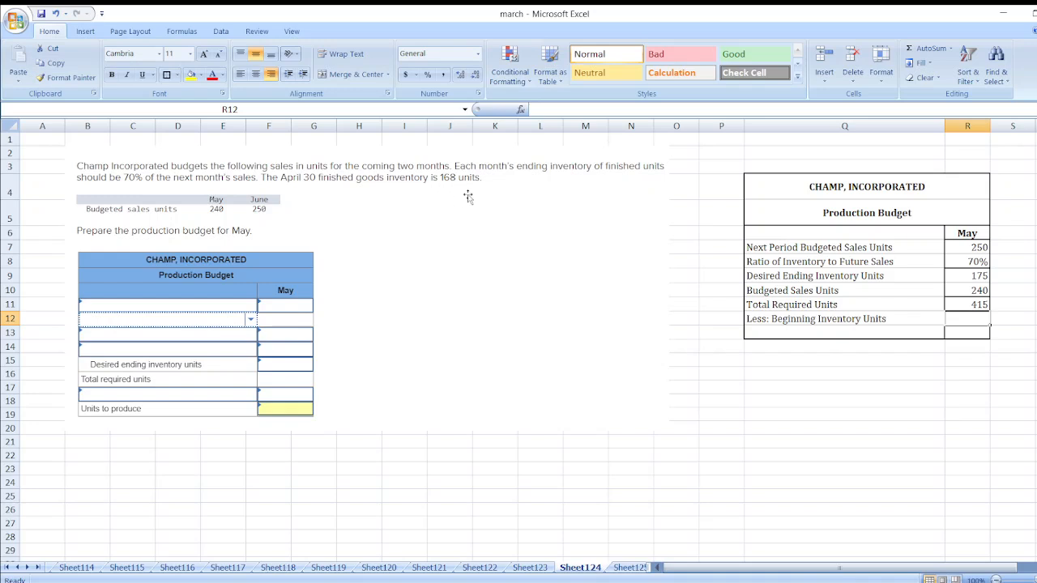
Enter beginning inventory of 168 and type a bold Units to be Produced label.
{"action": "type", "text": "168"}
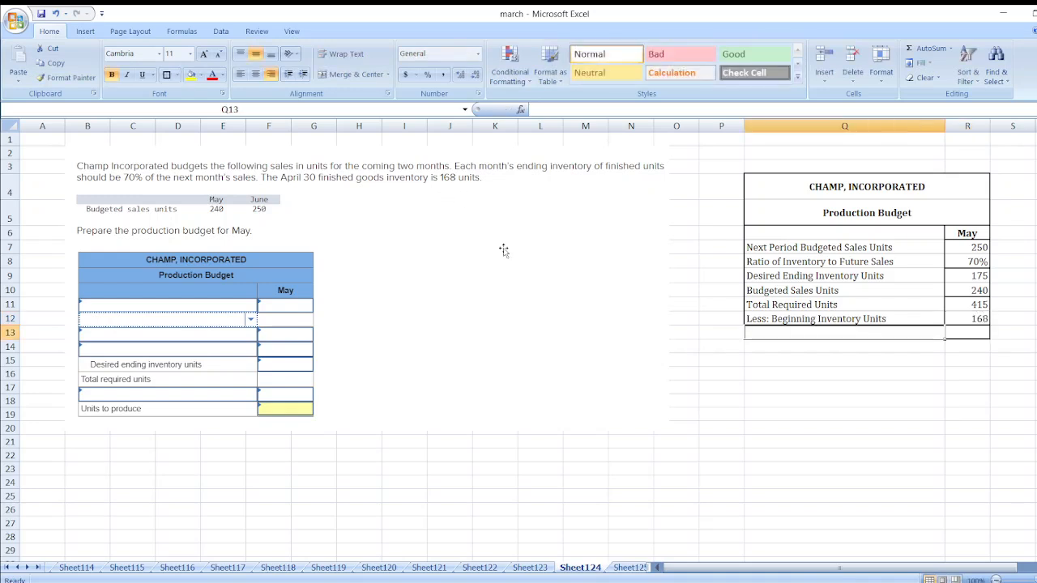
{"action": "type", "text": "U"}
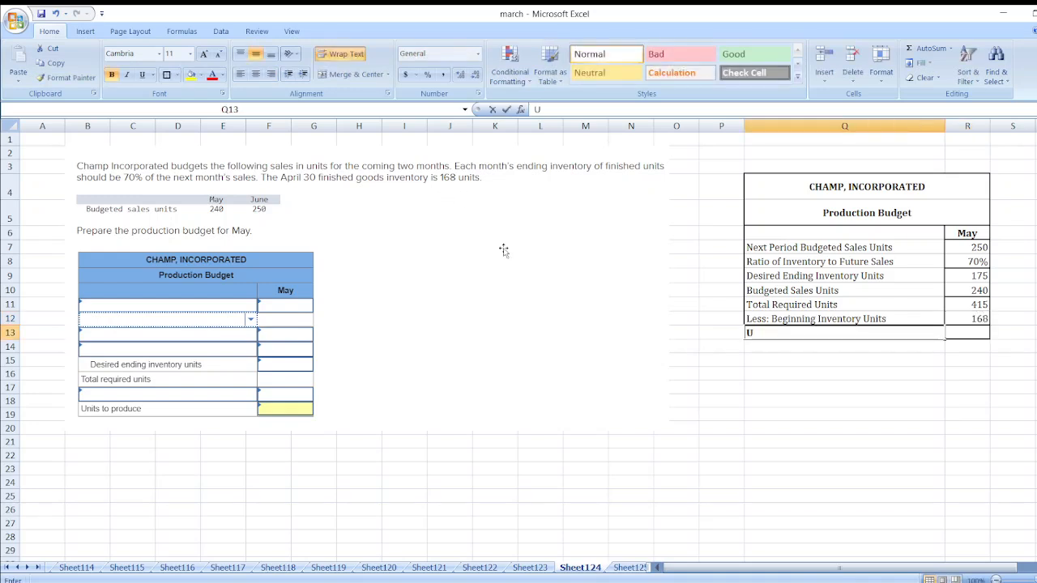
{"action": "type", "text": "nits to be"}
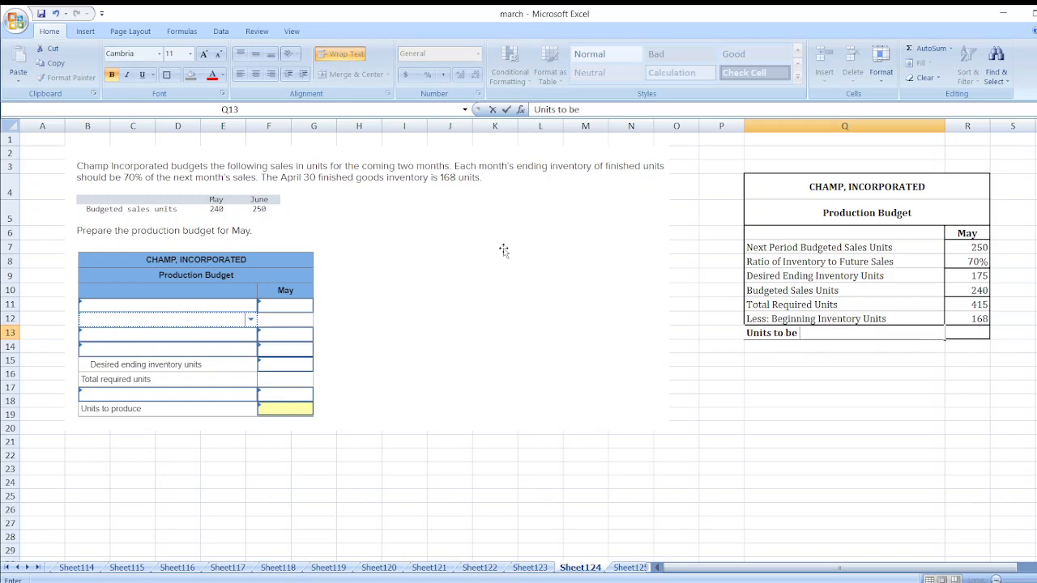
{"action": "type", "text": "Produ"}
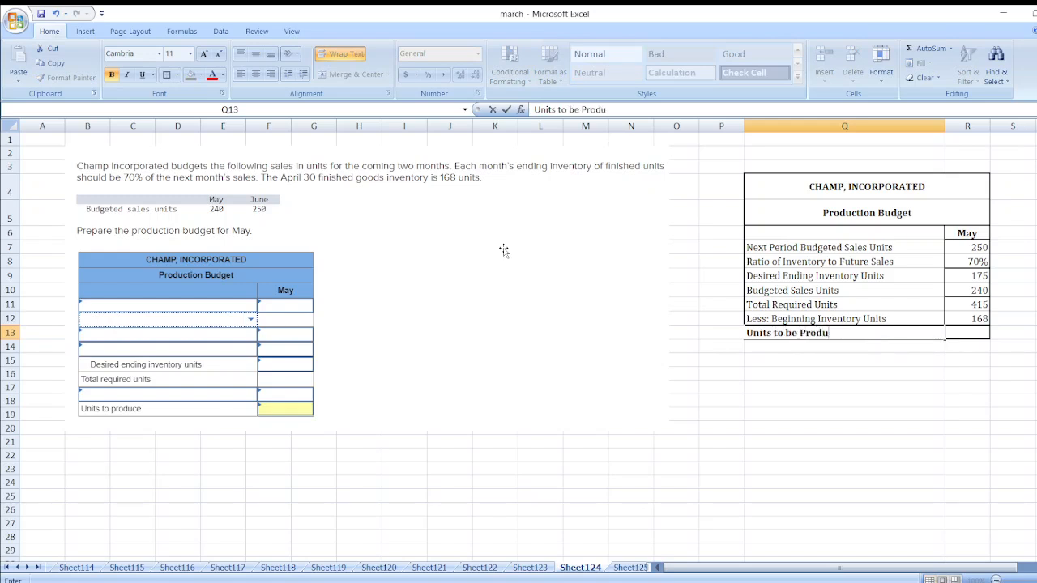